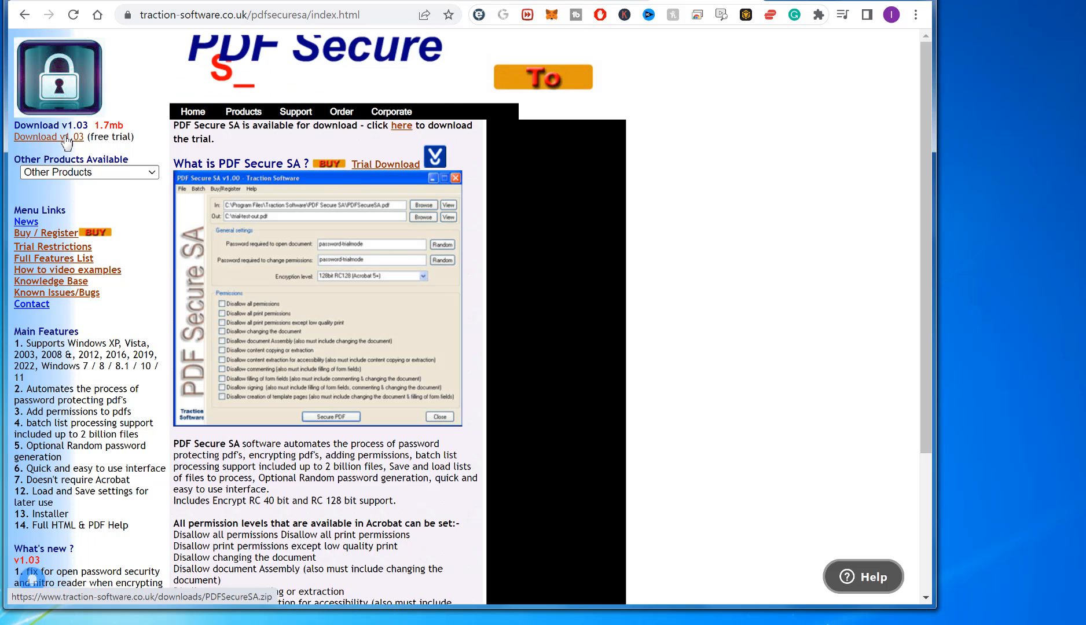
# Download the v1.03 trial archive and launch PDFSecureSAInstall.exe from the zip
pyautogui.click(48, 137)
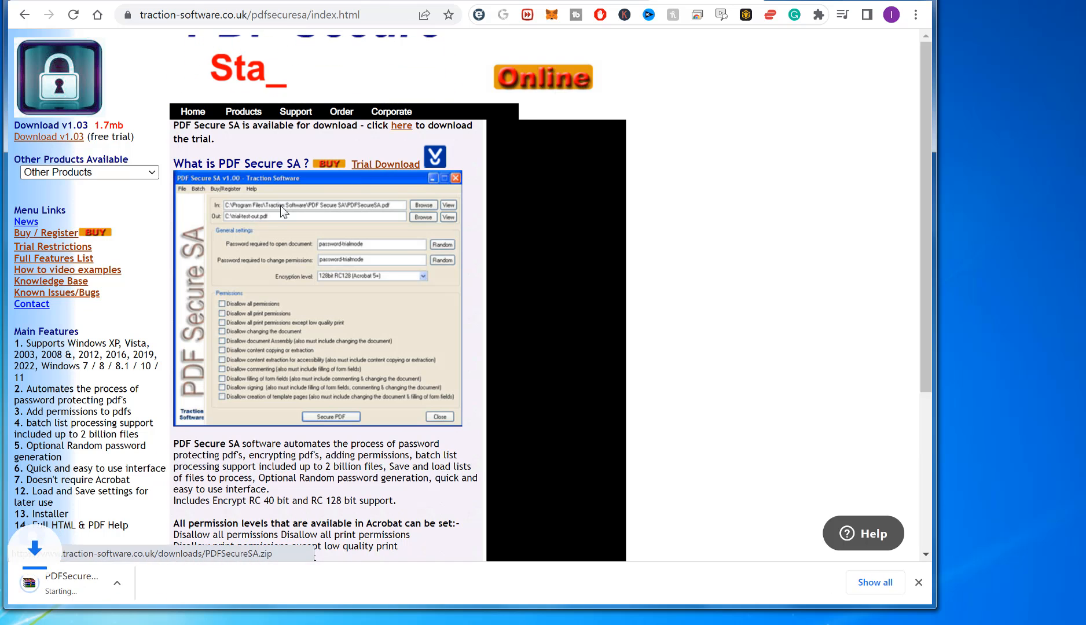
pyautogui.click(72, 577)
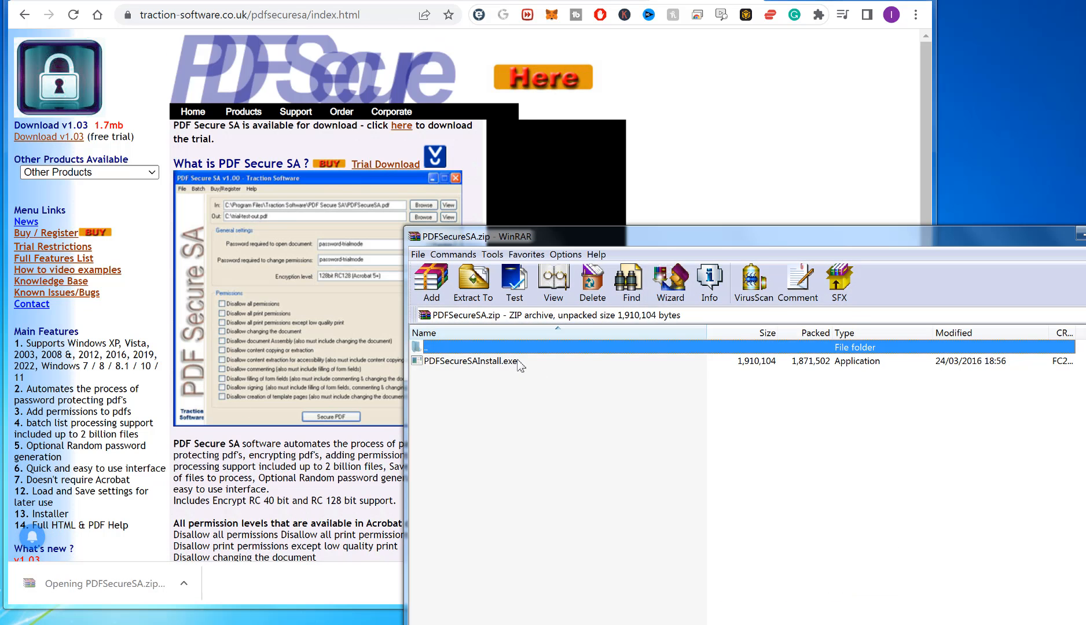
pyautogui.doubleClick(471, 361)
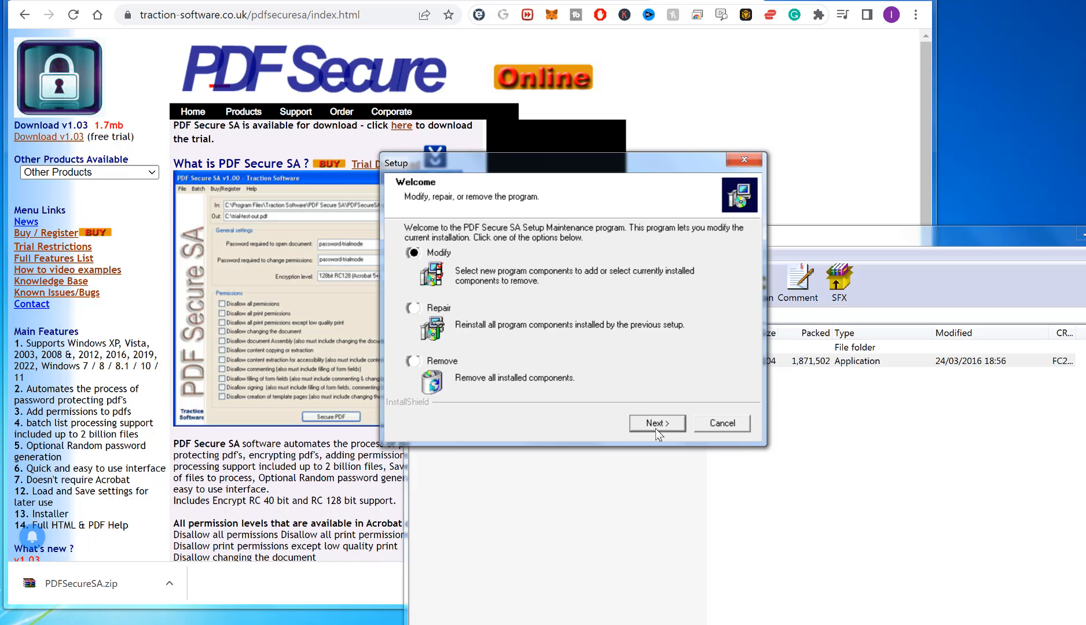
# Complete the setup wizard and launch PDF Secure SA immediately
pyautogui.click(656, 423)
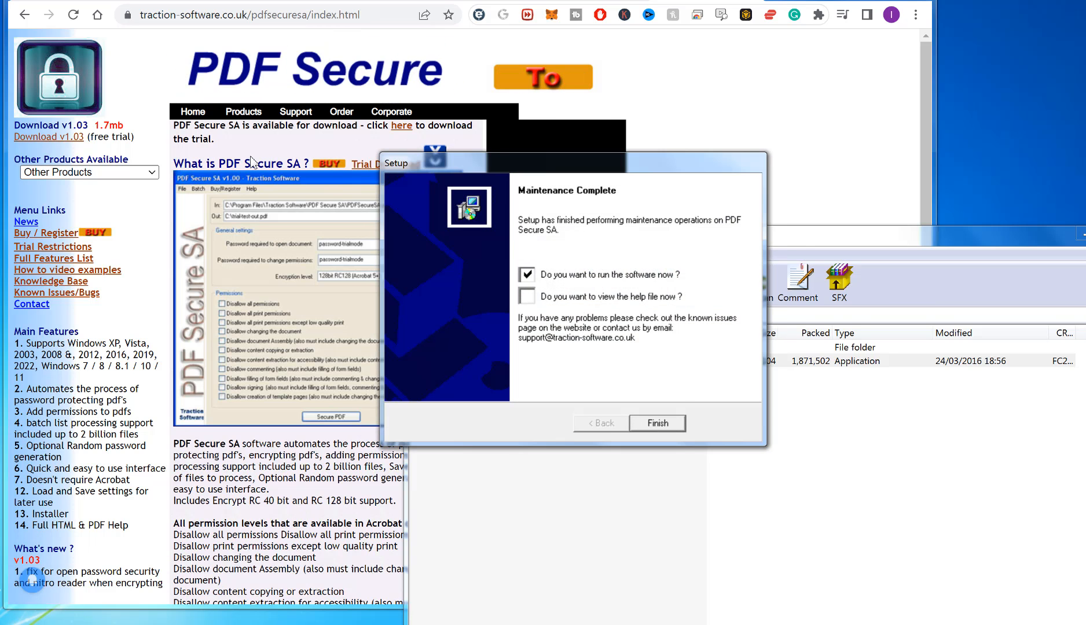
pyautogui.click(657, 423)
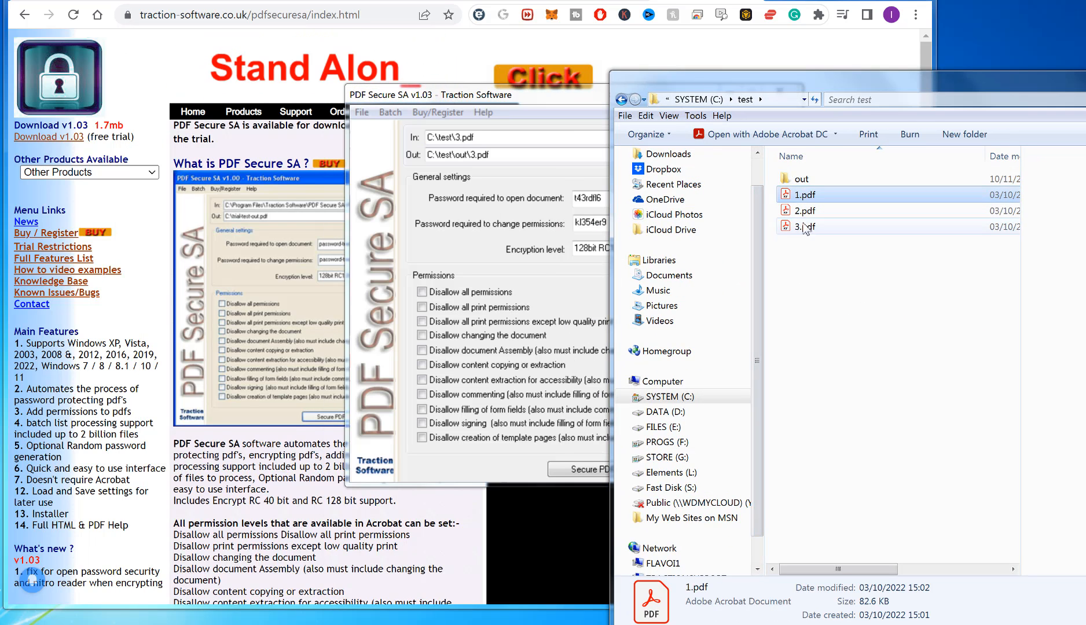
# Build a batch list of C:\test\1.pdf, 2.pdf and 3.pdf outputting to C:\test\out
pyautogui.click(826, 323)
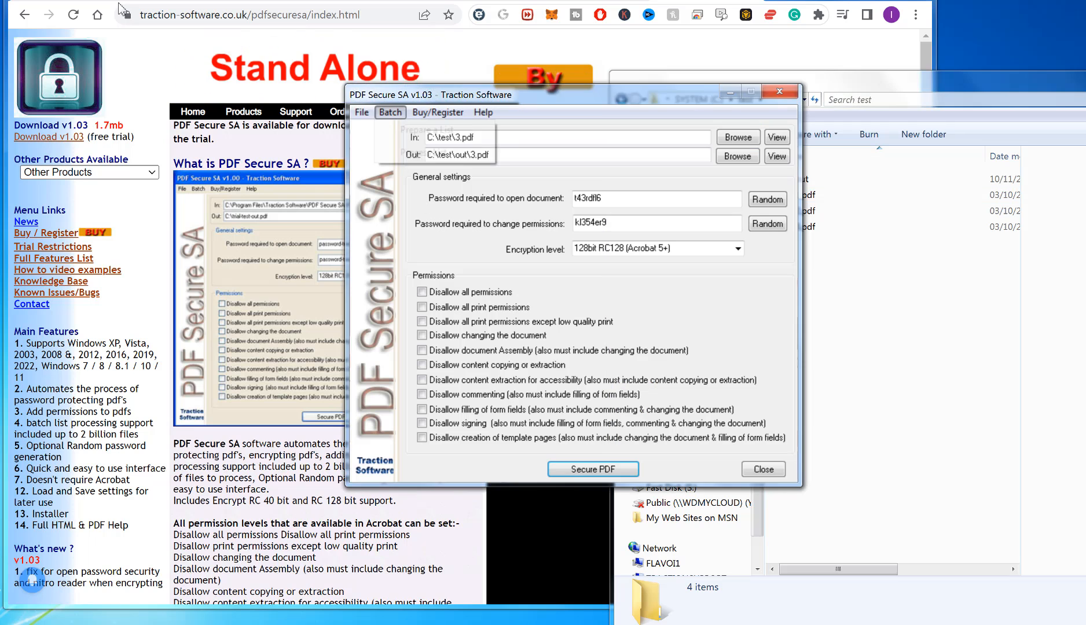
pyautogui.click(390, 112)
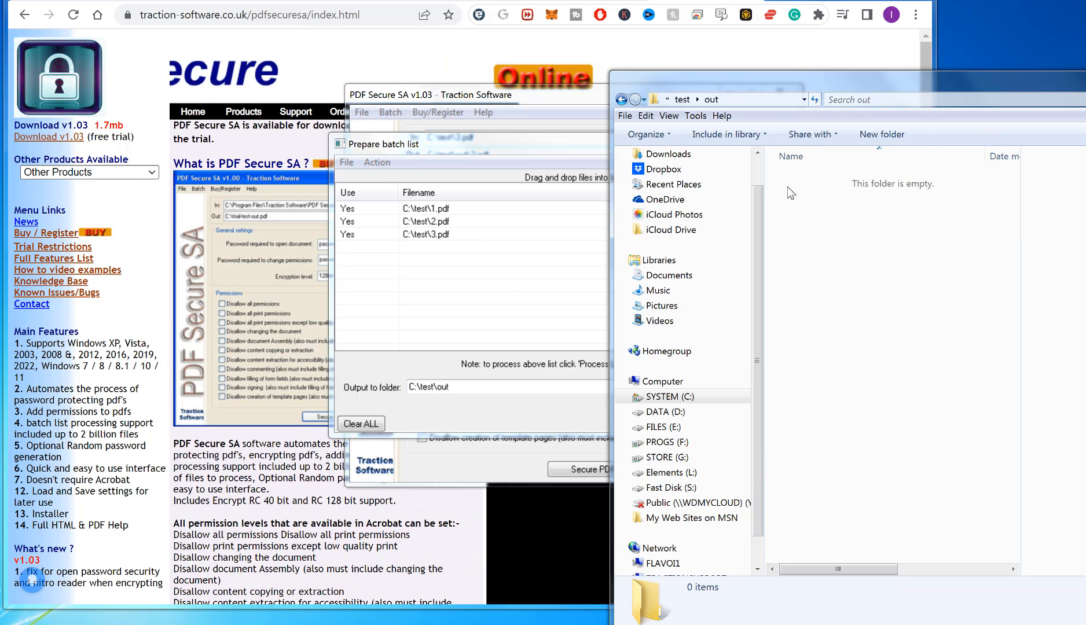
pyautogui.click(724, 100)
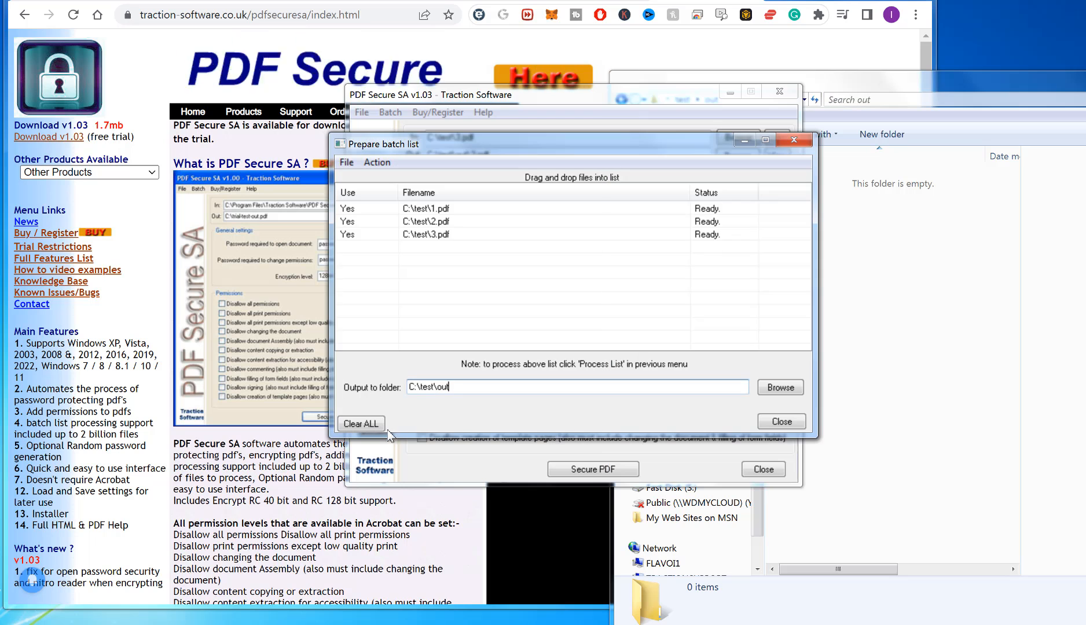
pyautogui.click(780, 422)
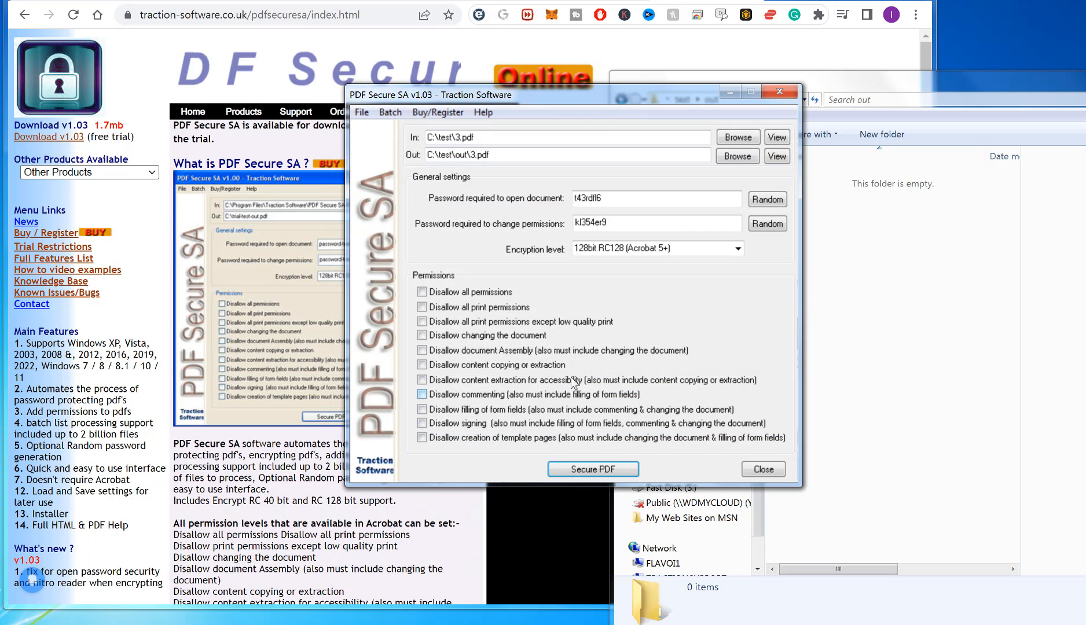
# Leave the output set to disallow all permissions after toggling the restriction
pyautogui.click(422, 292)
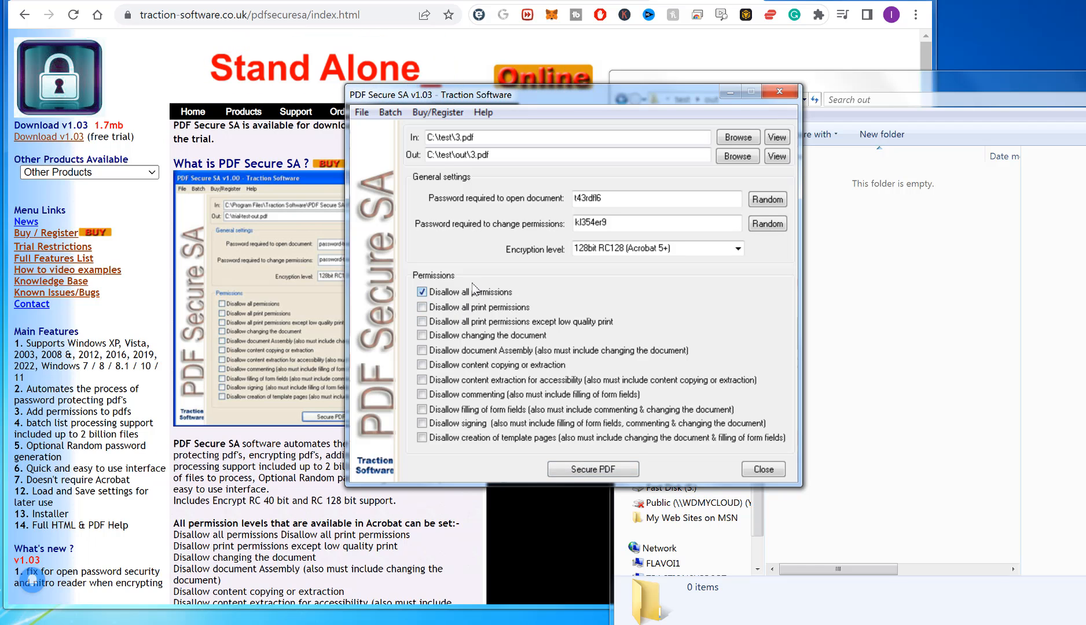
pyautogui.click(422, 292)
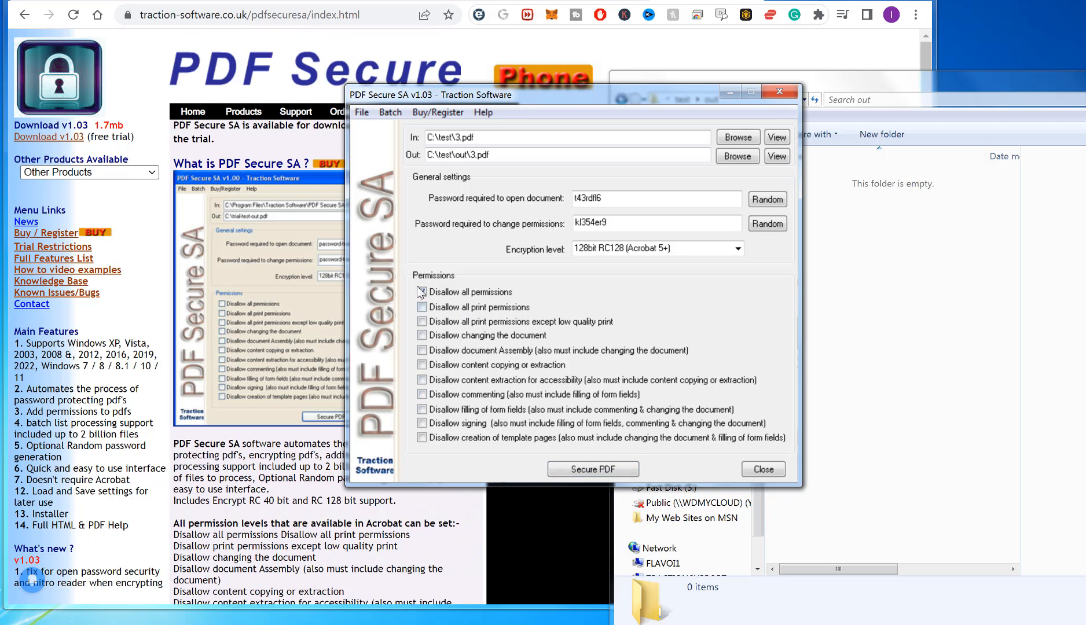
pyautogui.click(421, 292)
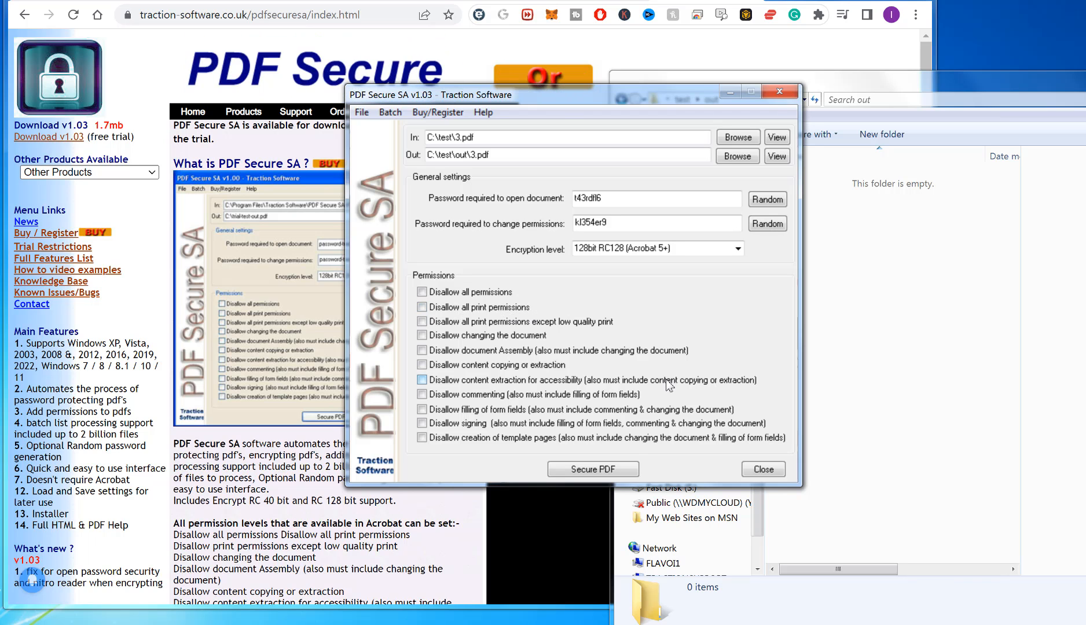
pyautogui.click(421, 292)
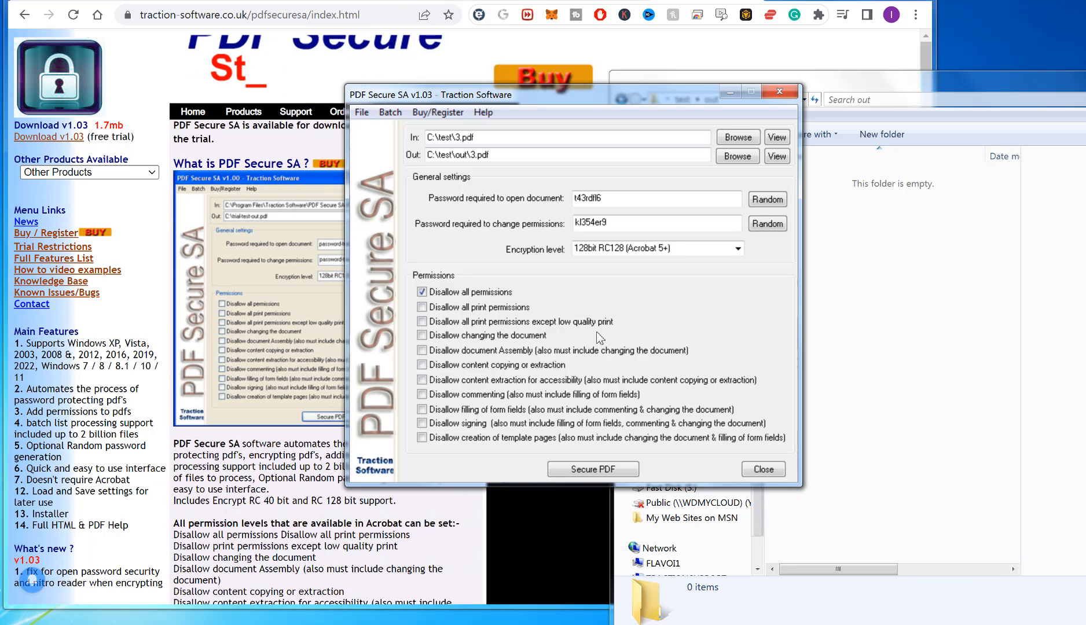
# Generate random passwords for opening and for permissions
pyautogui.click(766, 199)
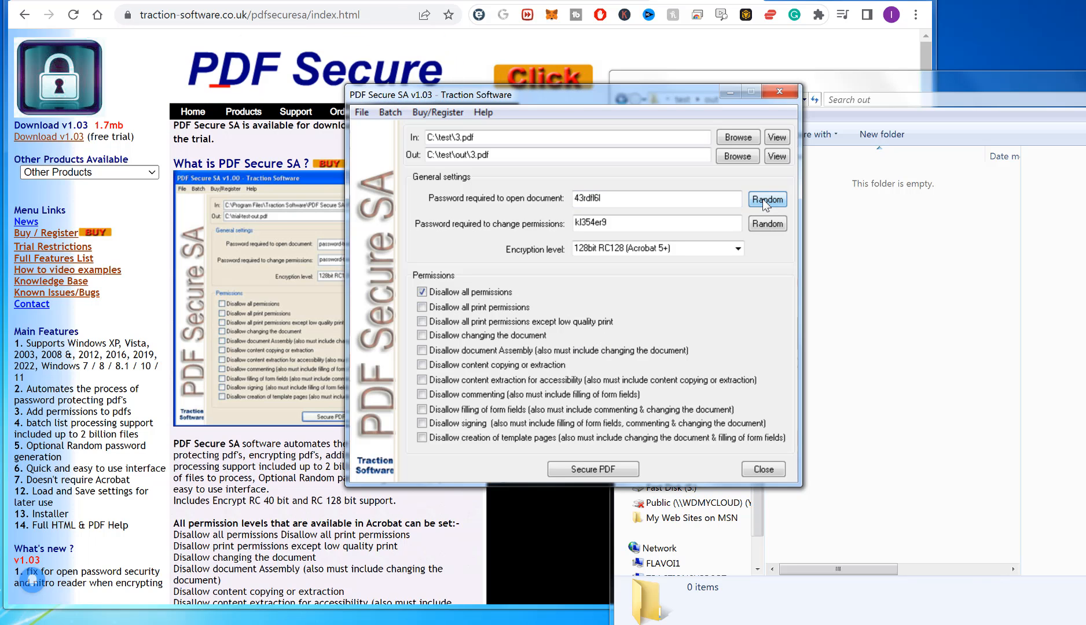
pyautogui.click(766, 199)
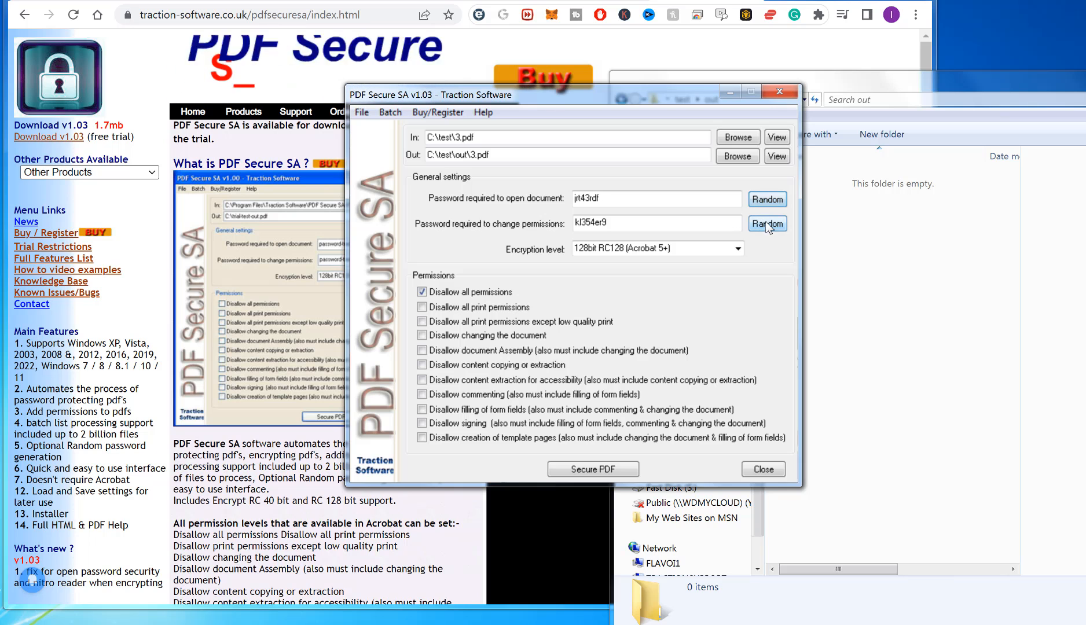
pyautogui.click(768, 223)
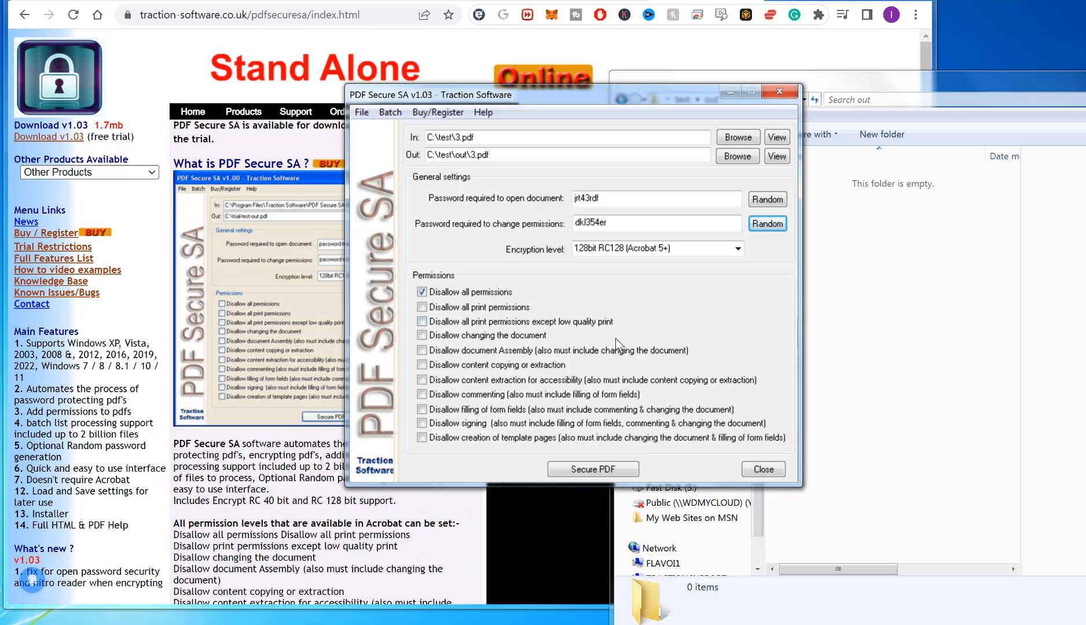
pyautogui.moveTo(592, 469)
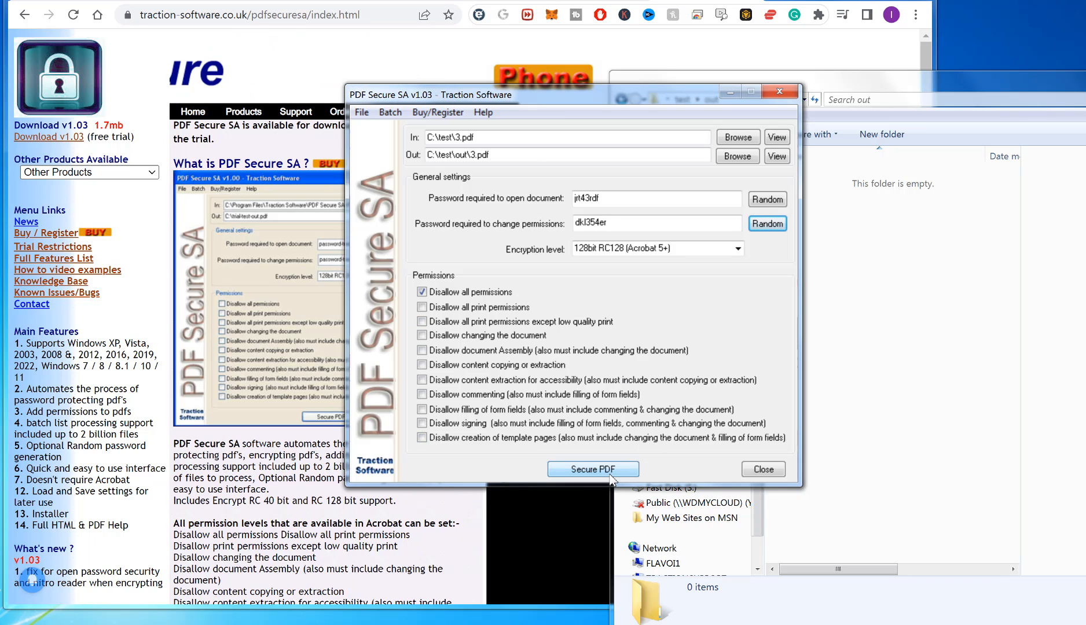
# Run Secure PDF on the whole batch list and acknowledge the Done message
pyautogui.click(592, 469)
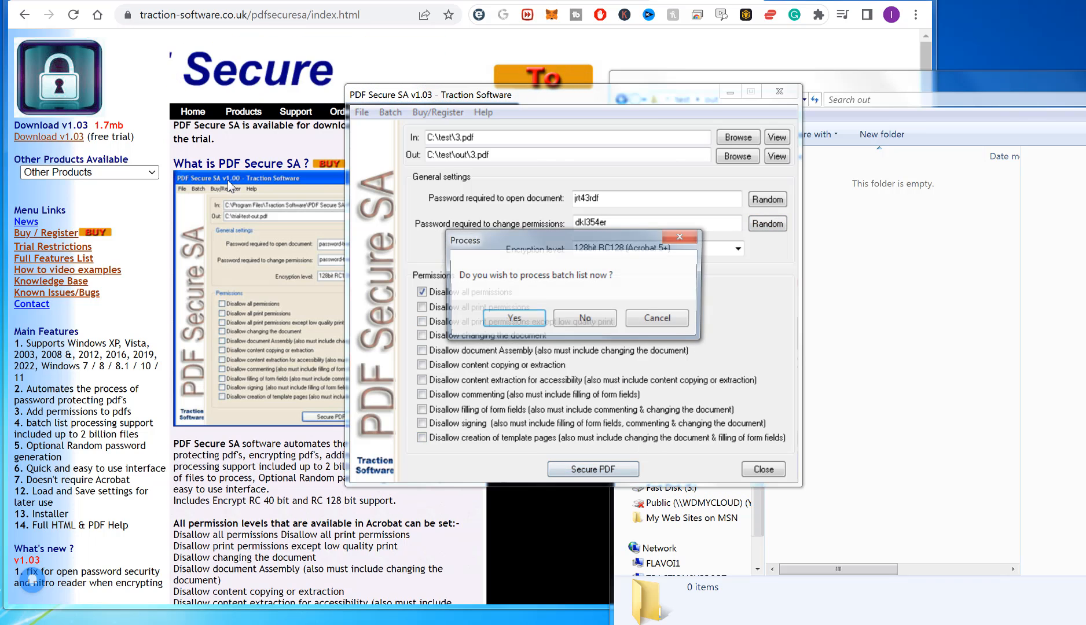
pyautogui.click(513, 317)
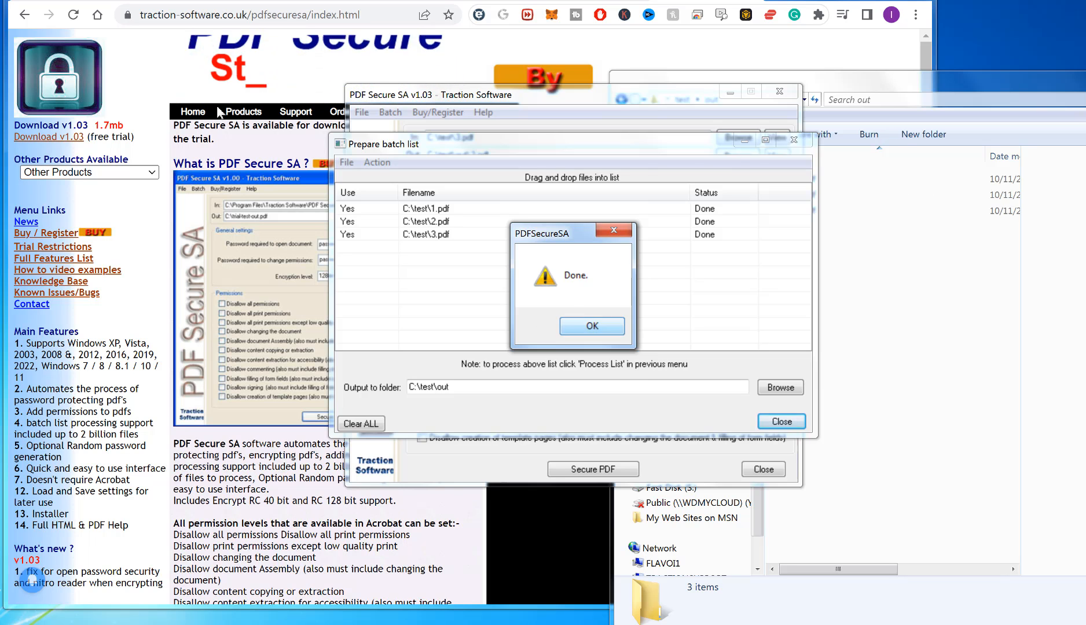
pyautogui.click(590, 325)
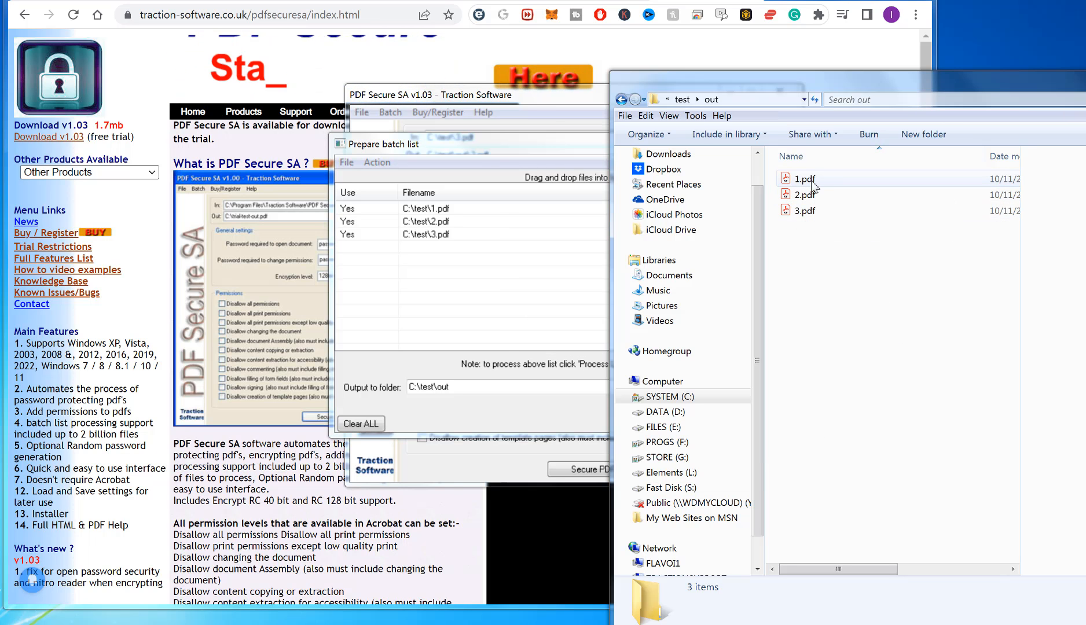
pyautogui.doubleClick(805, 179)
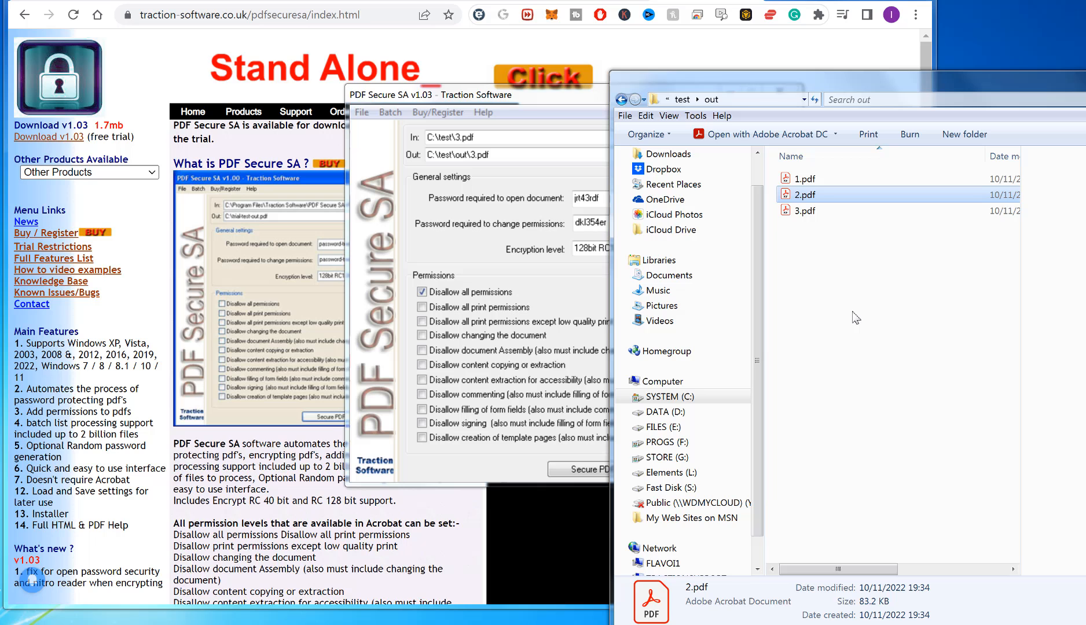
pyautogui.moveTo(809, 192)
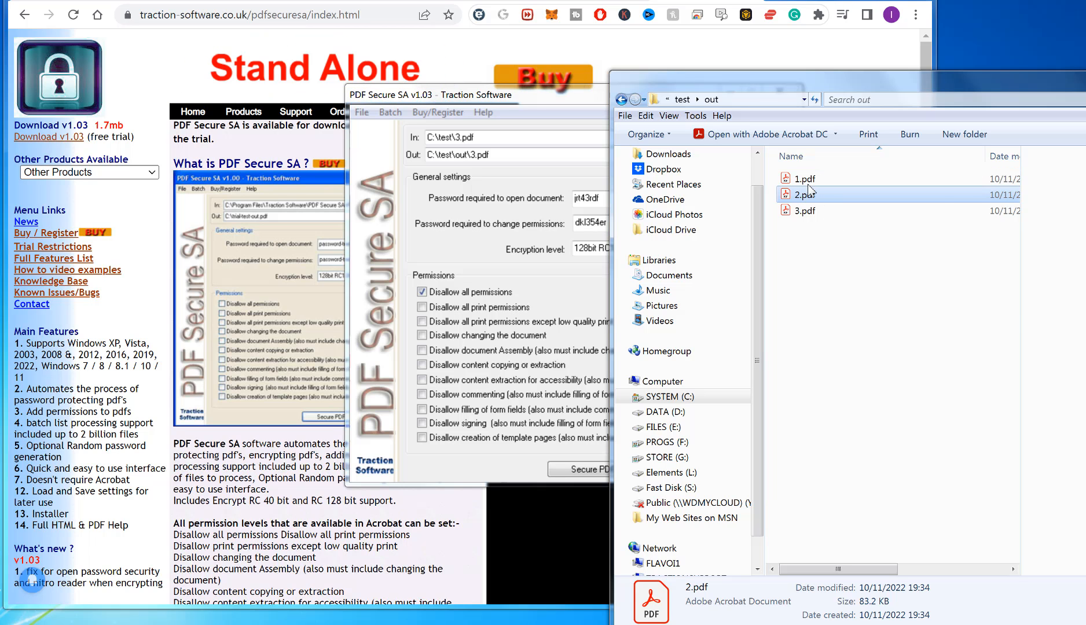
# Open 2.pdf, 3.pdf and then 1.pdf from C:\test\out to reach the password prompt
pyautogui.doubleClick(806, 195)
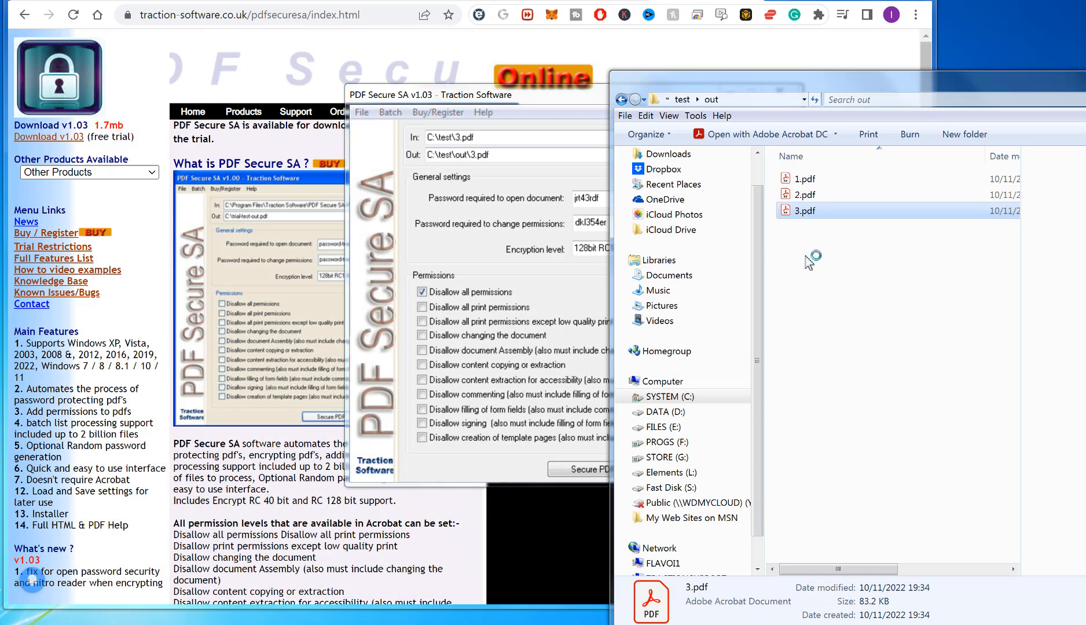
pyautogui.doubleClick(804, 210)
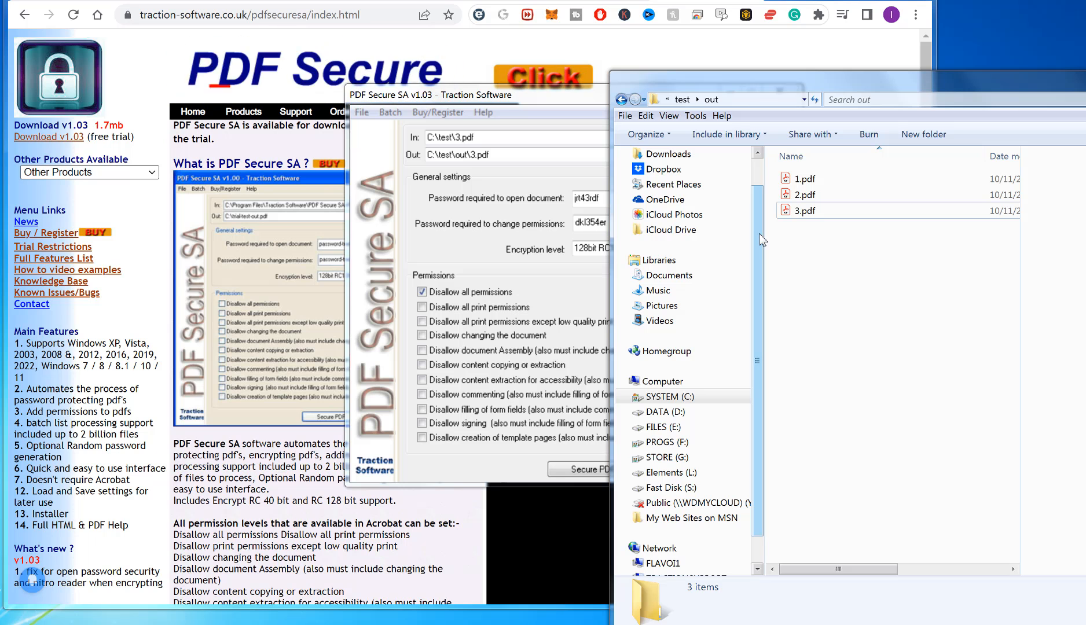
pyautogui.click(805, 178)
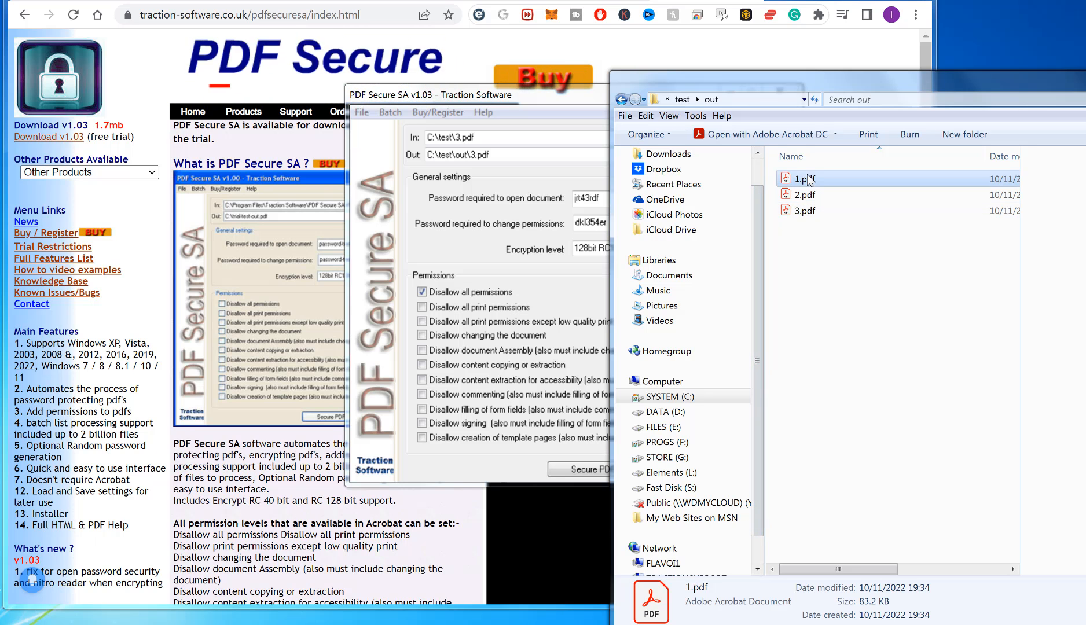
pyautogui.doubleClick(804, 178)
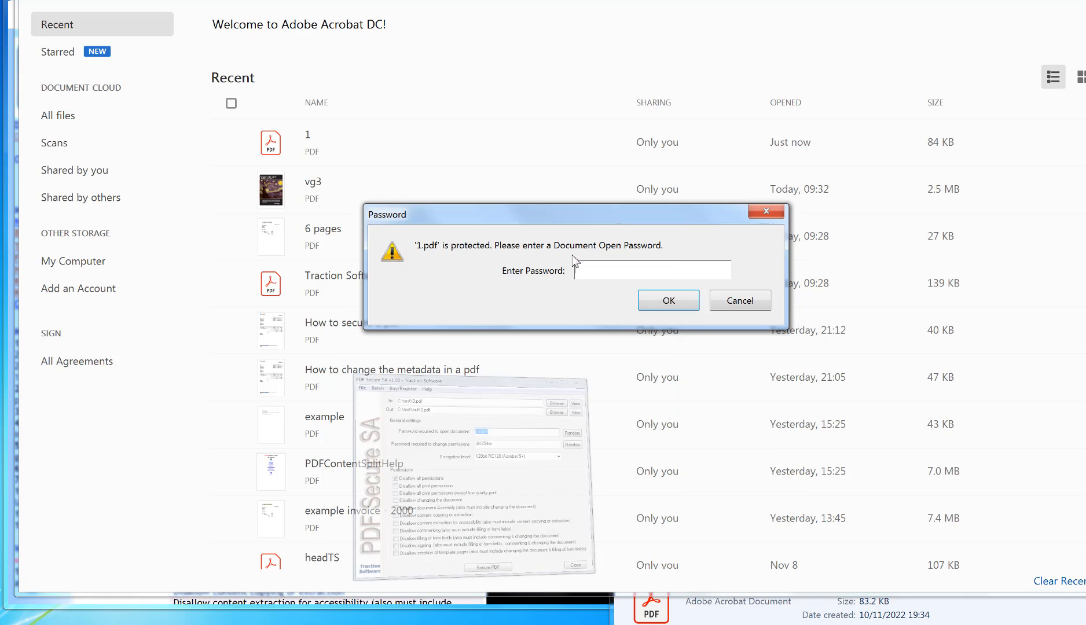
# Unlock 1.pdf with its open password and reach its Security settings in Properties
pyautogui.click(666, 301)
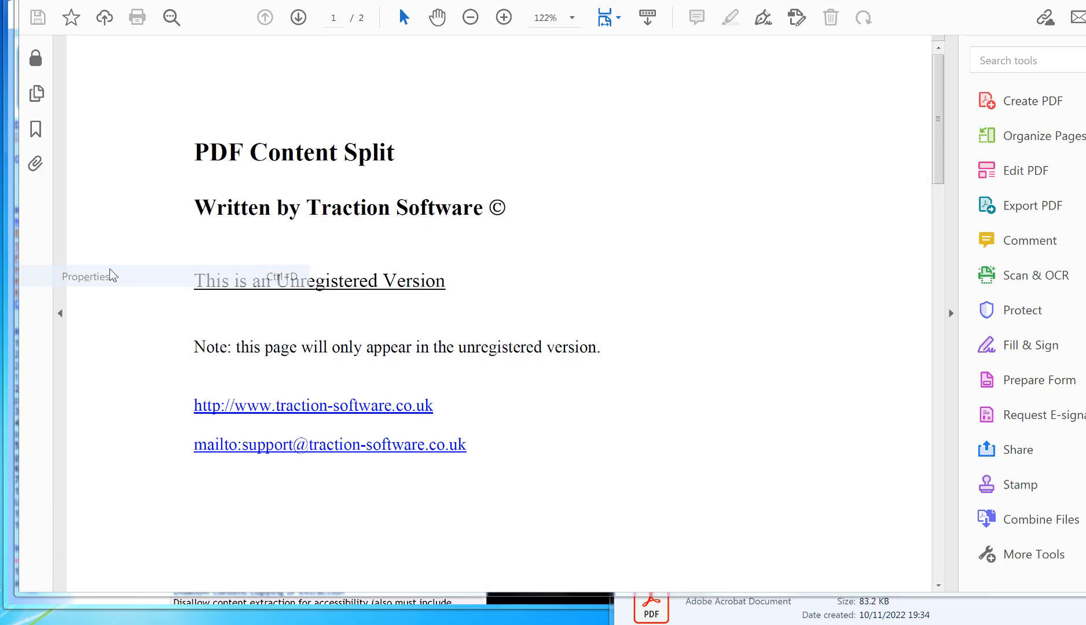
pyautogui.click(85, 277)
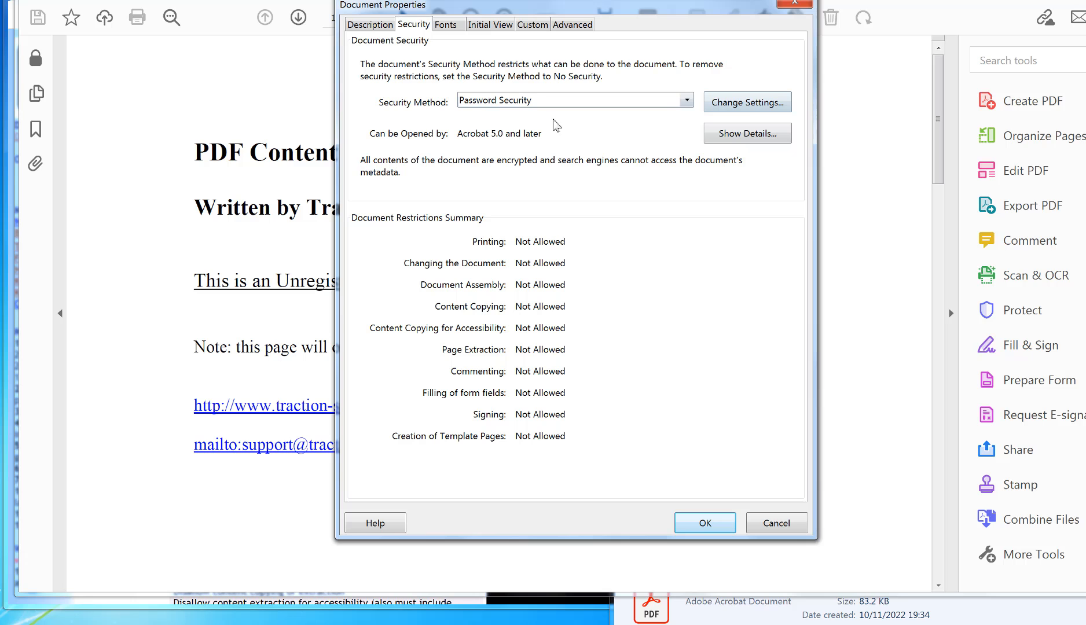
pyautogui.click(747, 103)
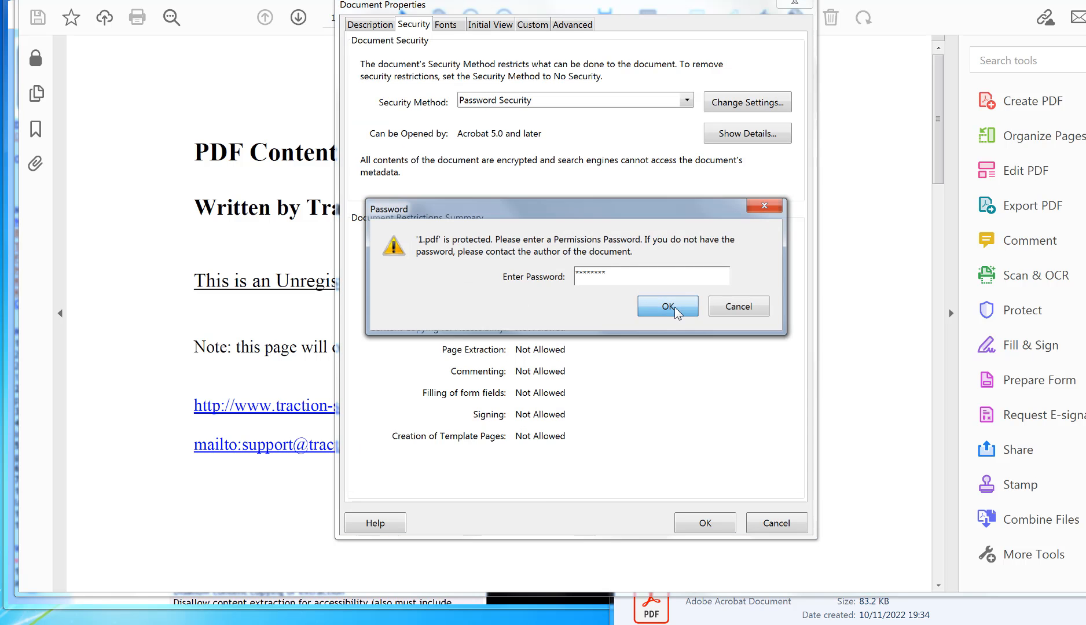
# Enter the permissions password to reveal the restrictions, then leave settings unchanged
pyautogui.click(666, 307)
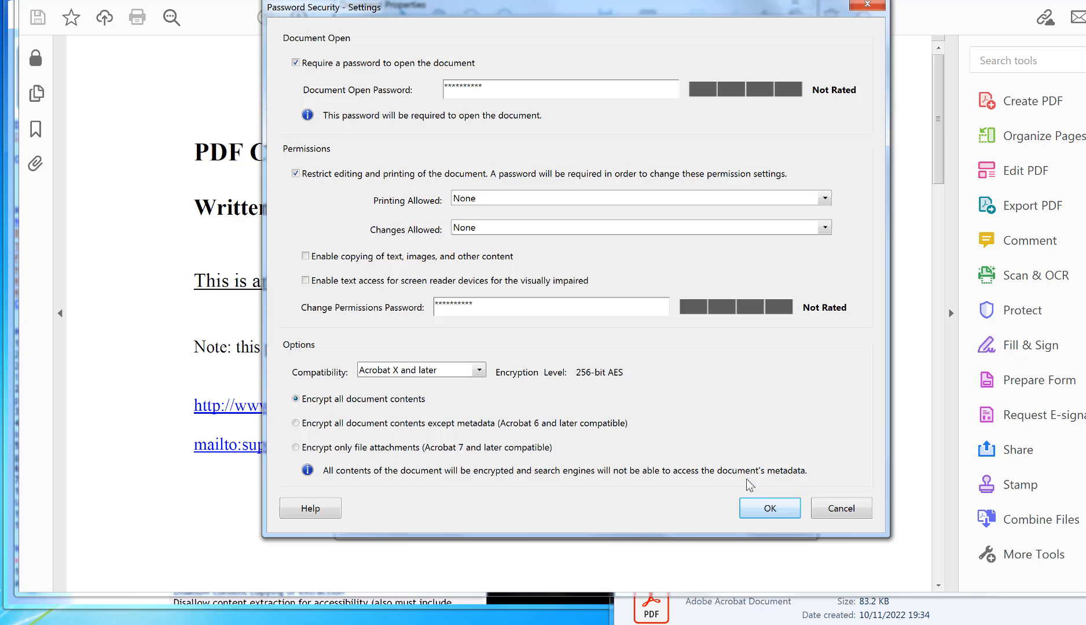
pyautogui.click(770, 508)
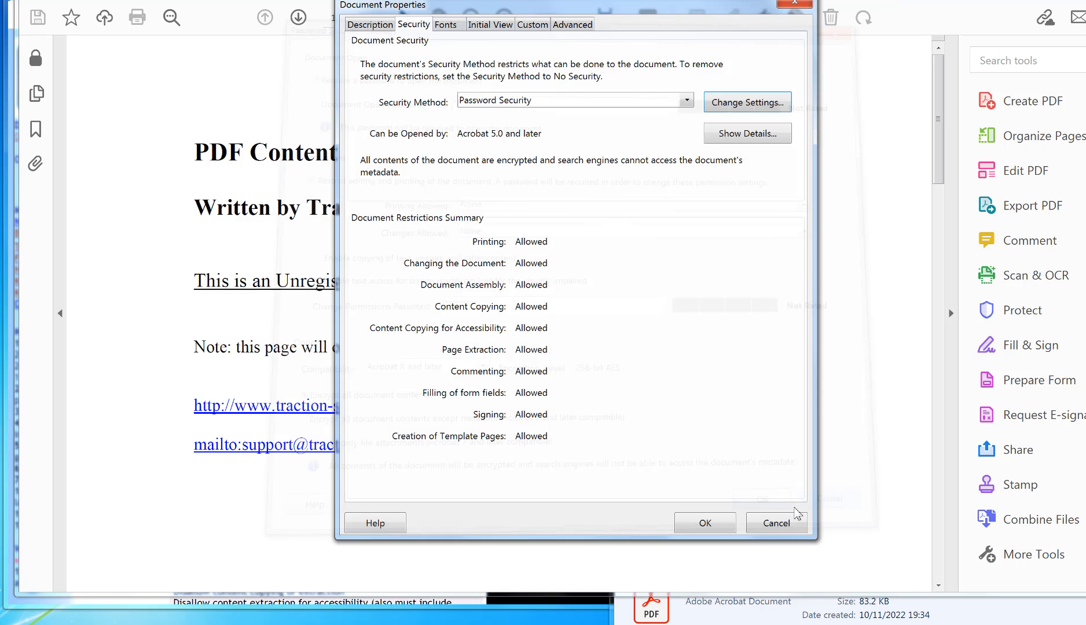
pyautogui.click(775, 522)
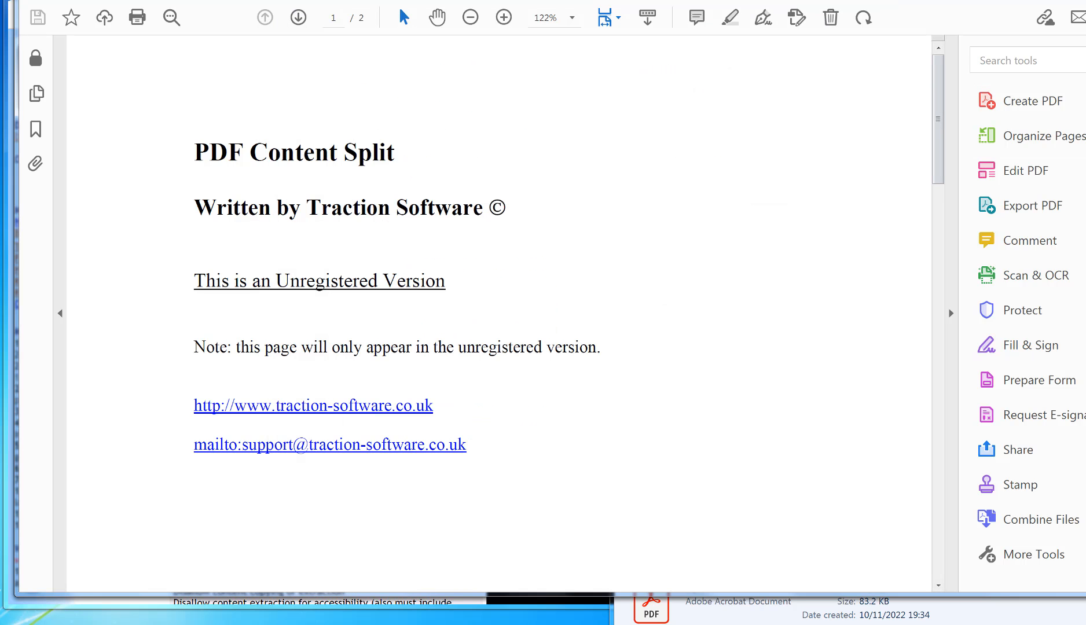